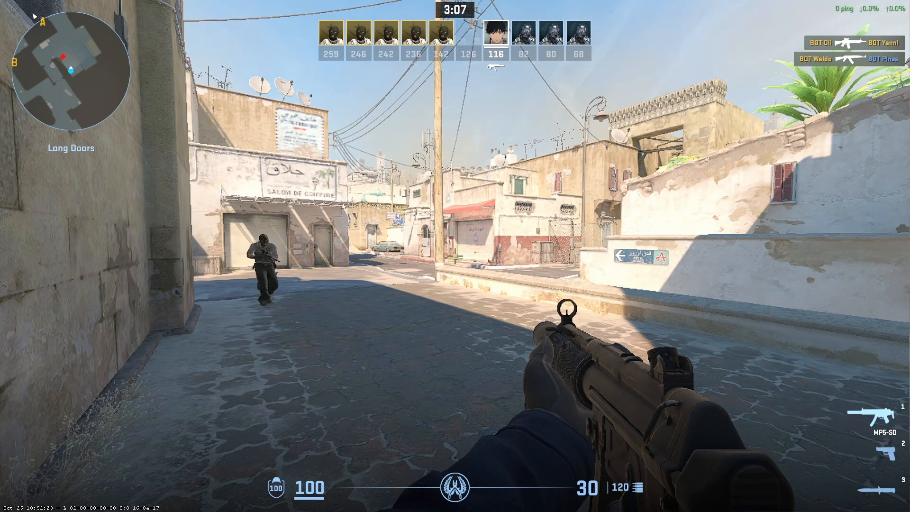
Pause the match and open Settings on the GAME tab's telemetry options.
key("Escape")
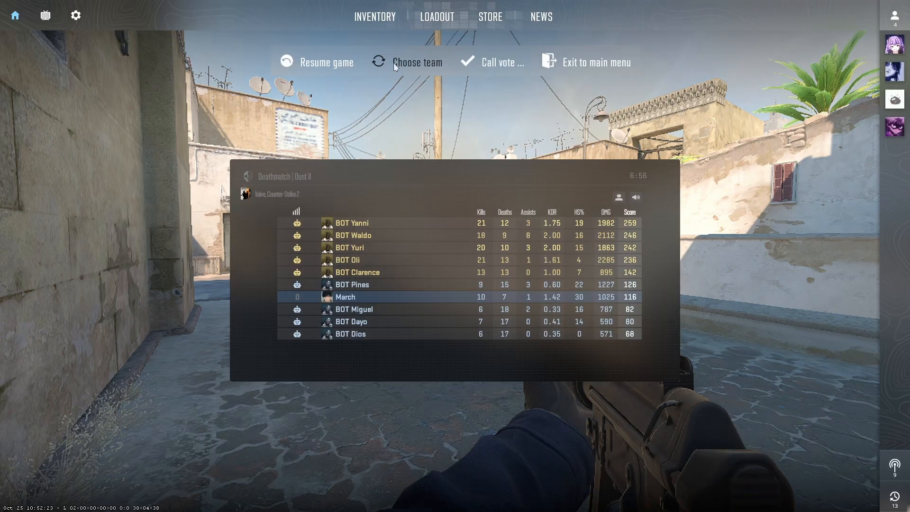
left_click(75, 15)
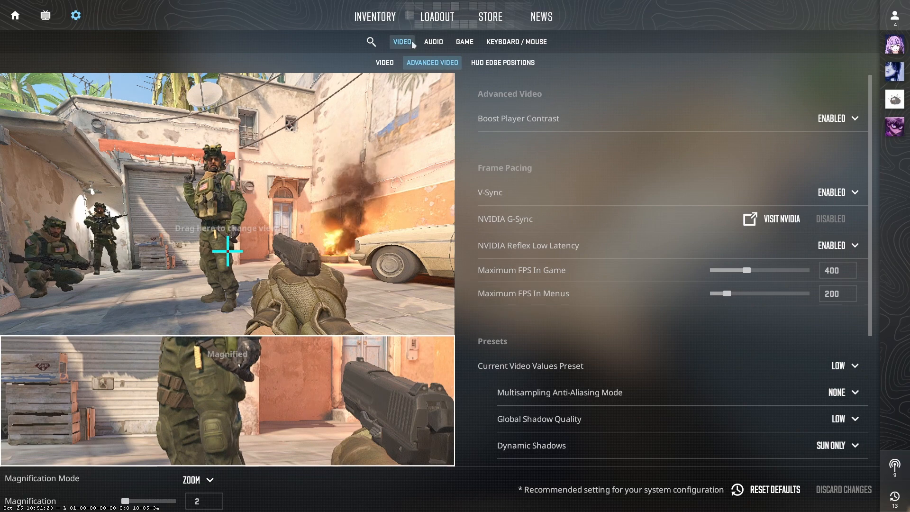
left_click(464, 41)
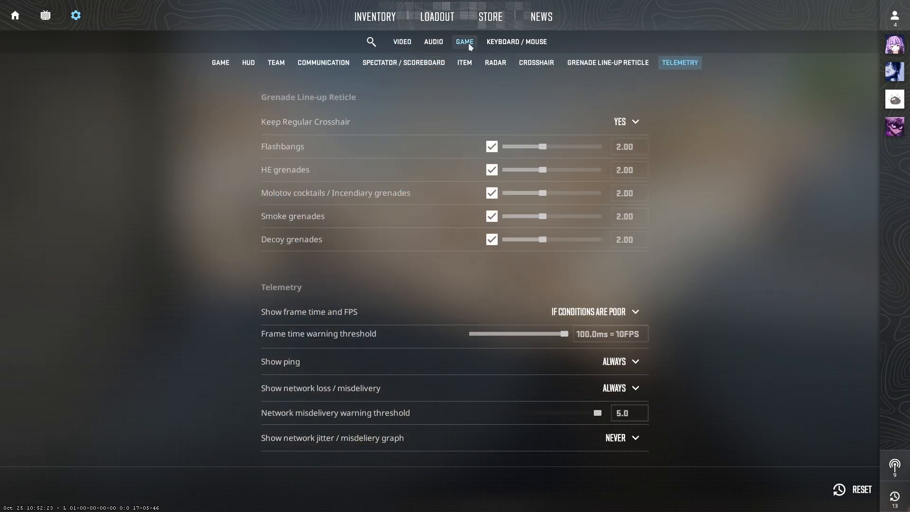
Go to the general Game section and expand the 'Buffering to smooth over packet loss' dropdown.
left_click(535, 62)
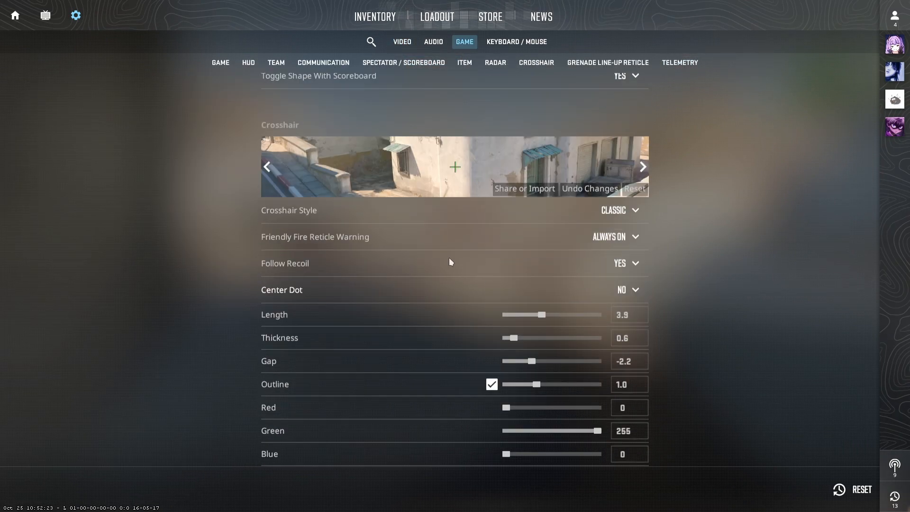
left_click(219, 62)
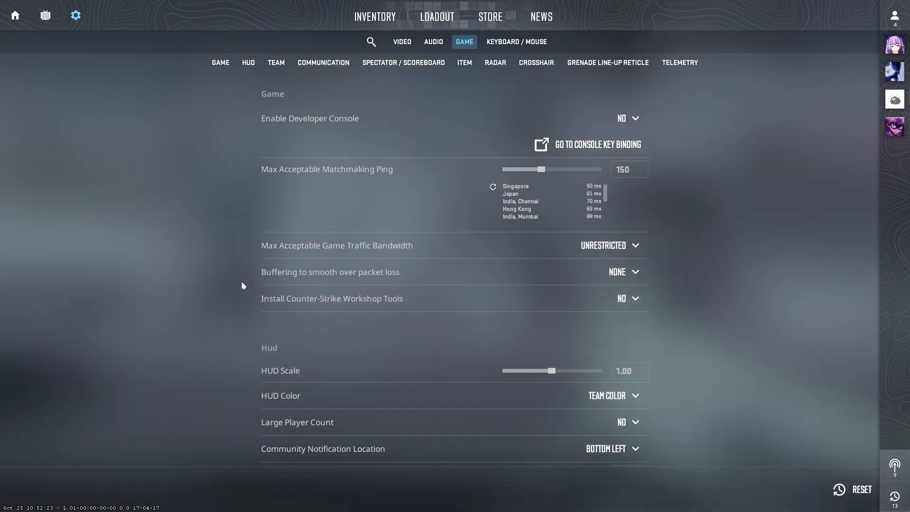
mouse_move(365, 271)
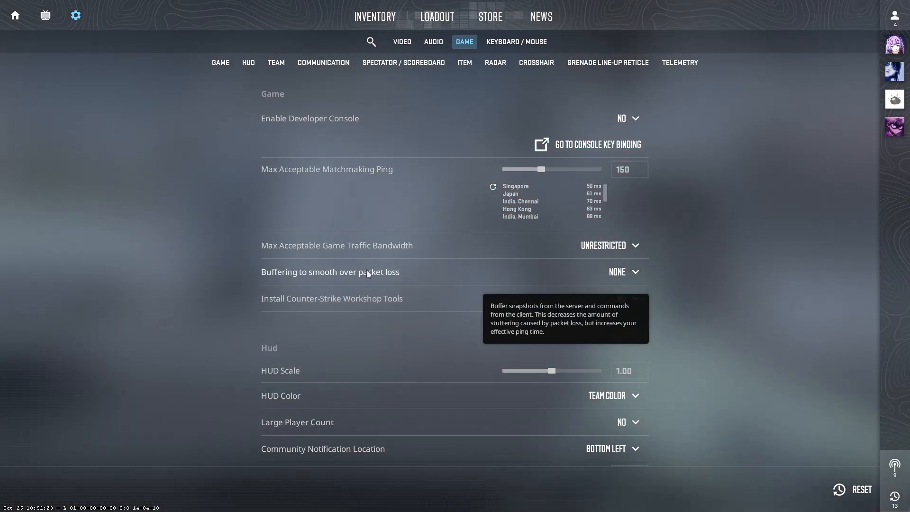
left_click(623, 272)
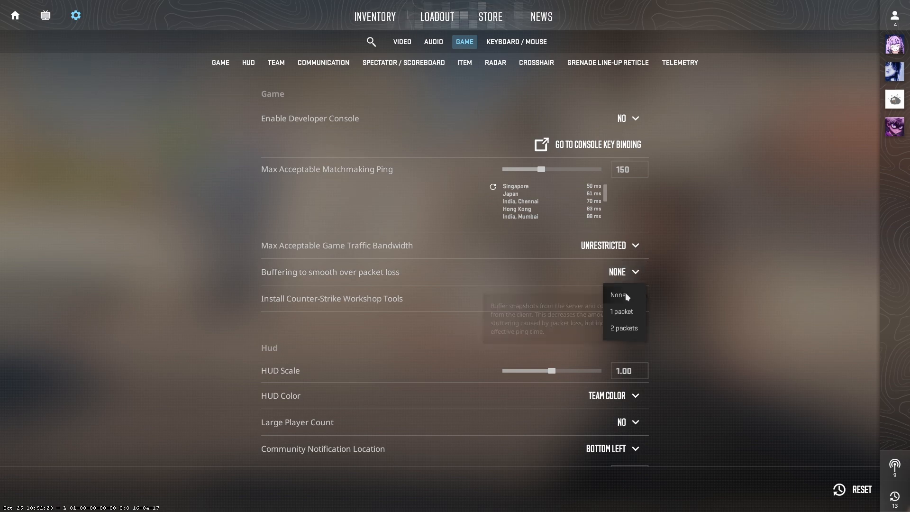
Choose '2 packets' for packet-loss buffering.
left_click(623, 327)
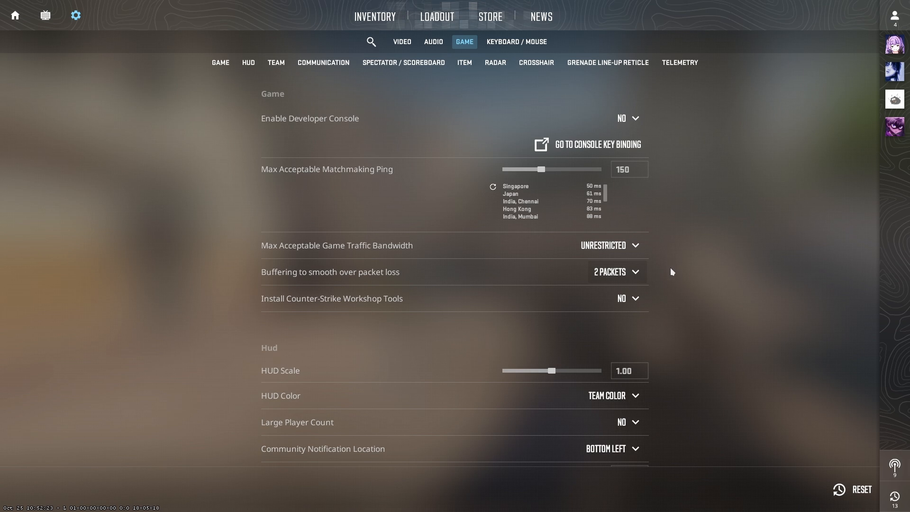
mouse_move(667, 281)
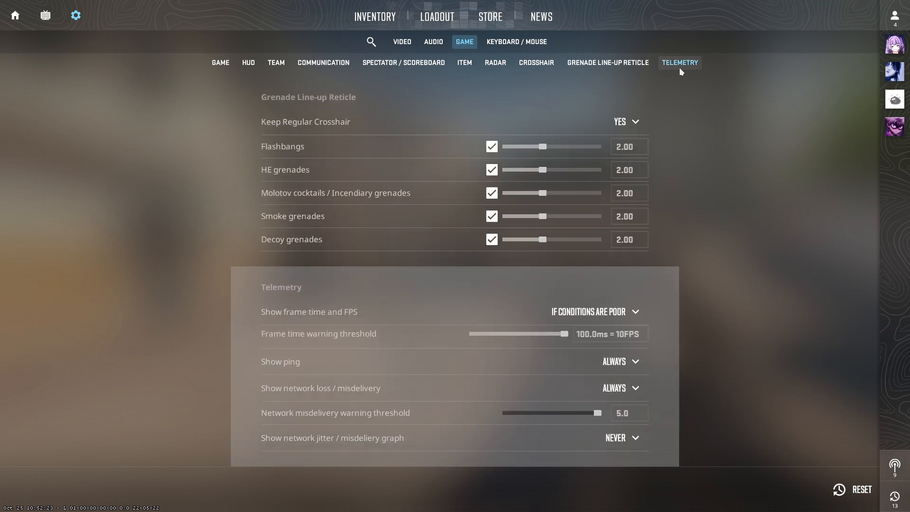
mouse_move(300, 362)
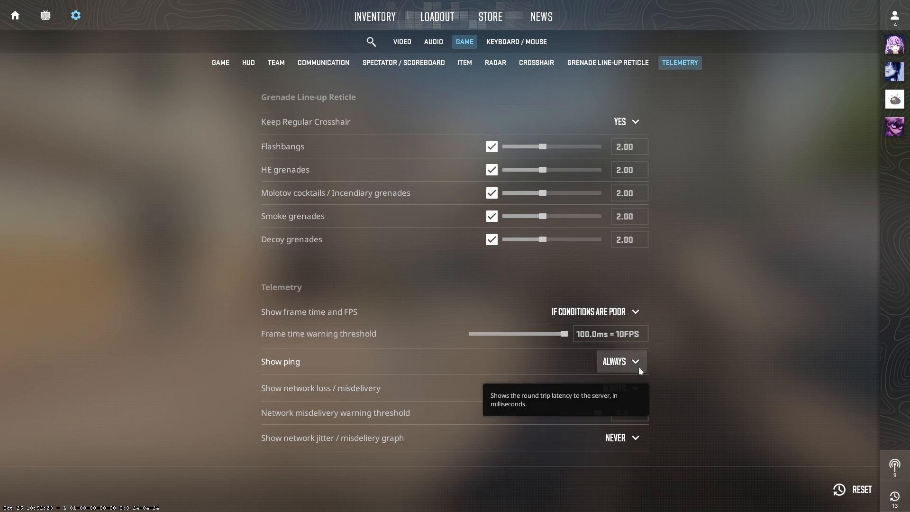
Expand the 'Show ping' dropdown to confirm it is set to Always.
left_click(619, 361)
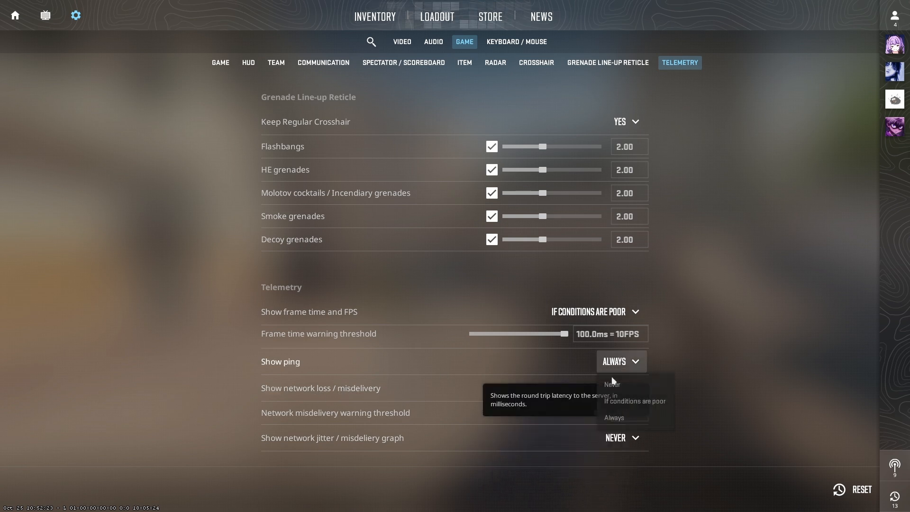